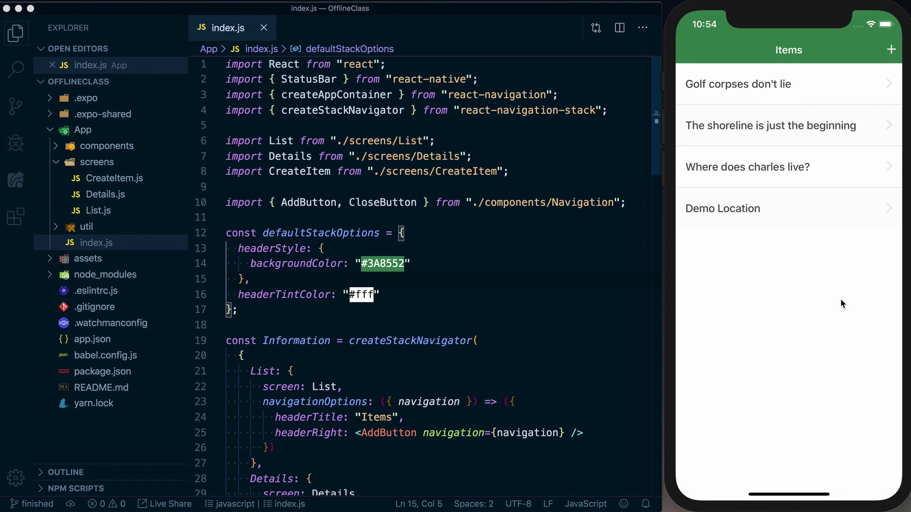
mouse_move(822, 296)
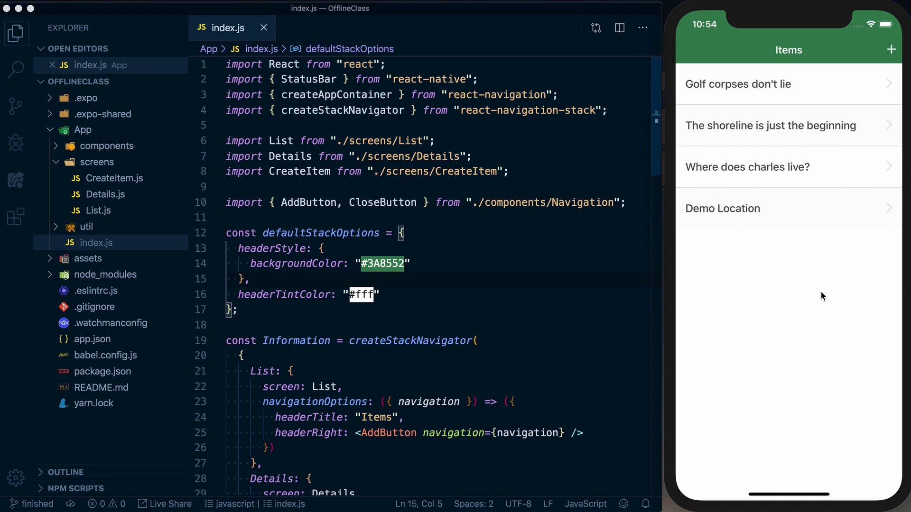
mouse_move(811, 159)
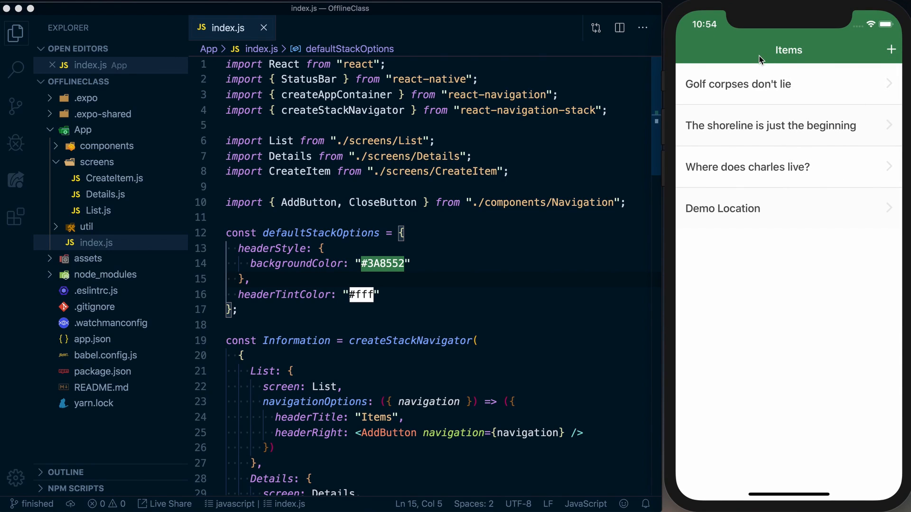
mouse_move(770, 34)
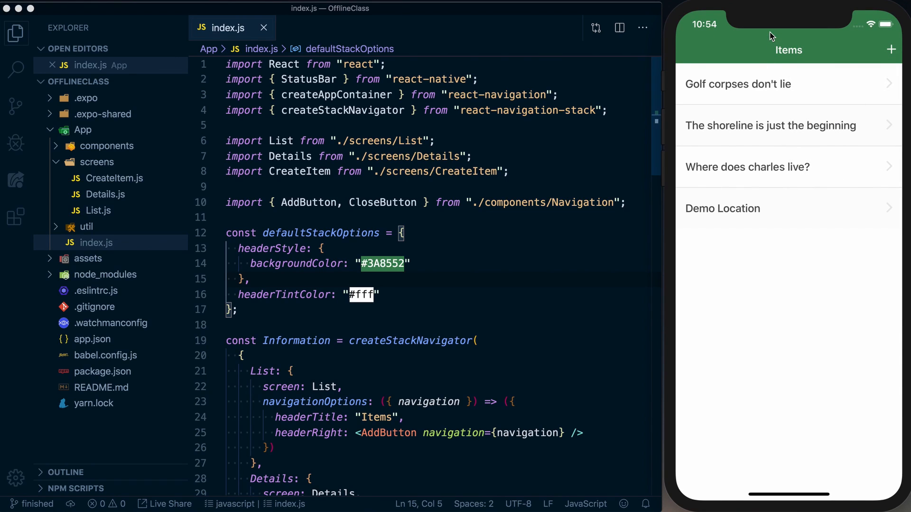
mouse_move(749, 21)
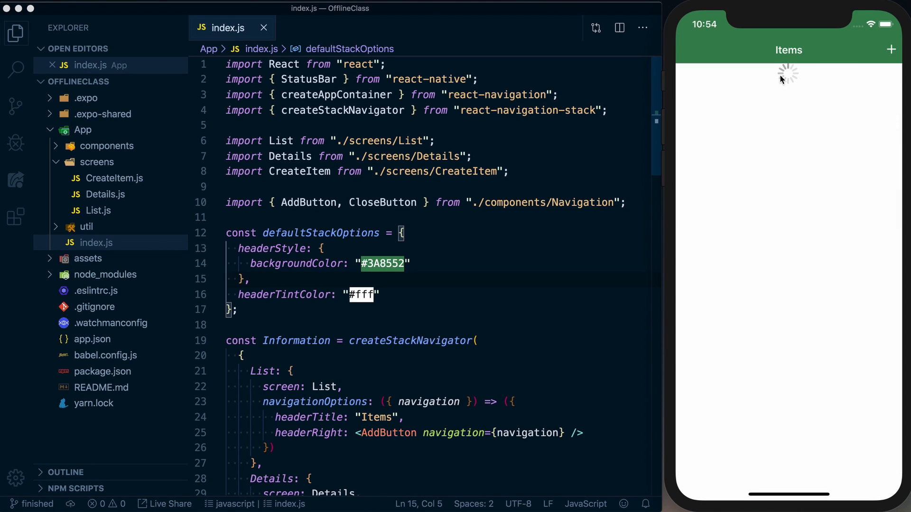
mouse_move(808, 76)
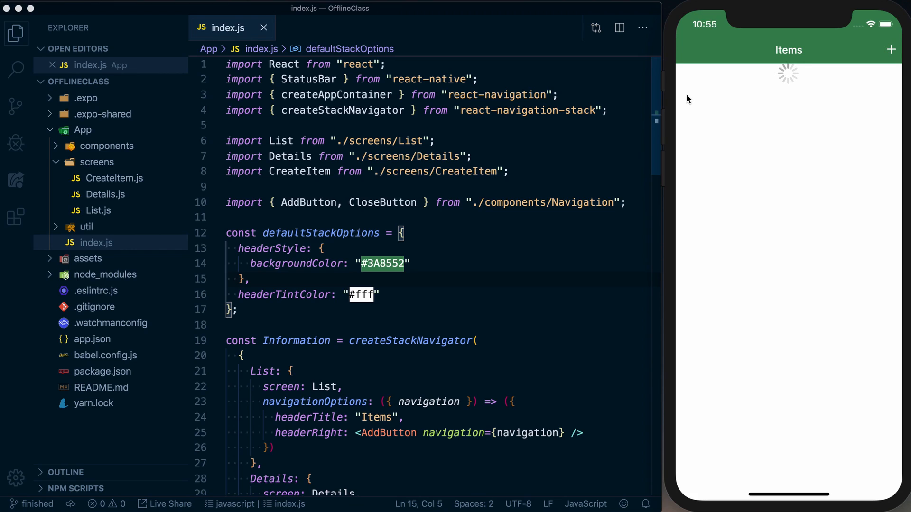
mouse_move(638, 96)
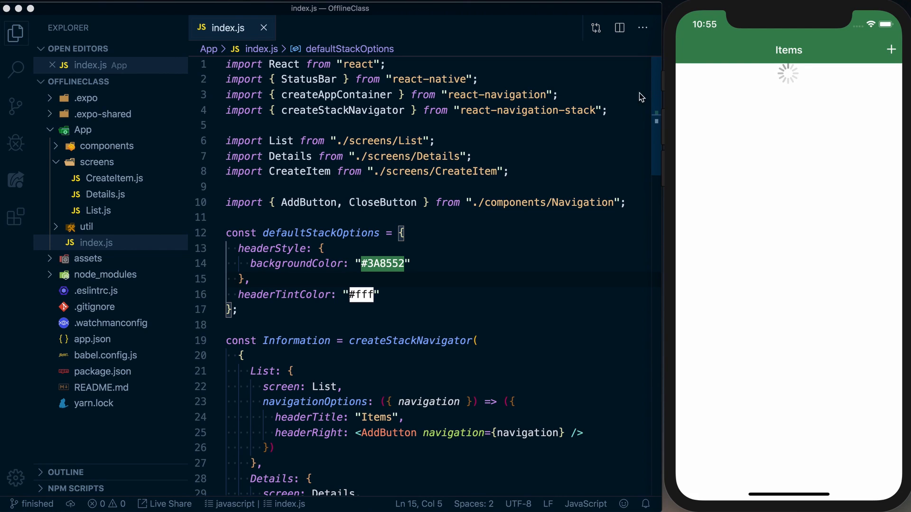
mouse_move(799, 85)
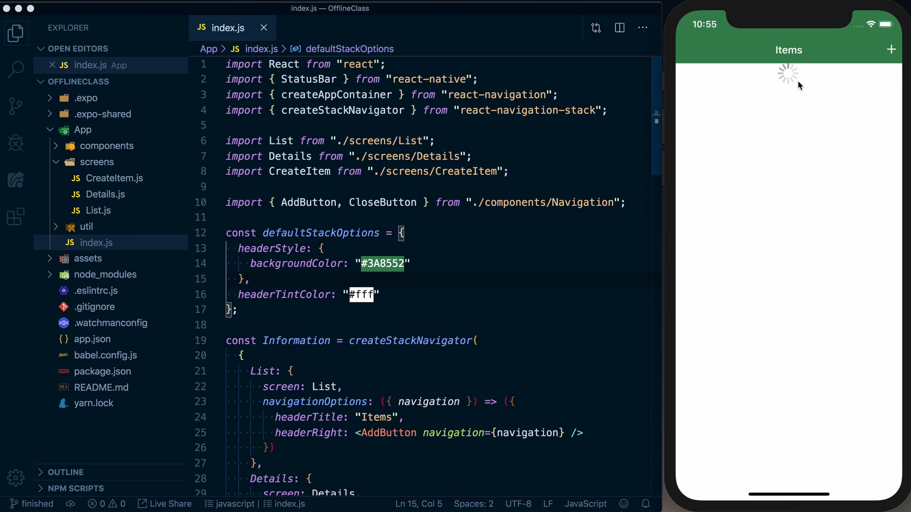
mouse_move(777, 89)
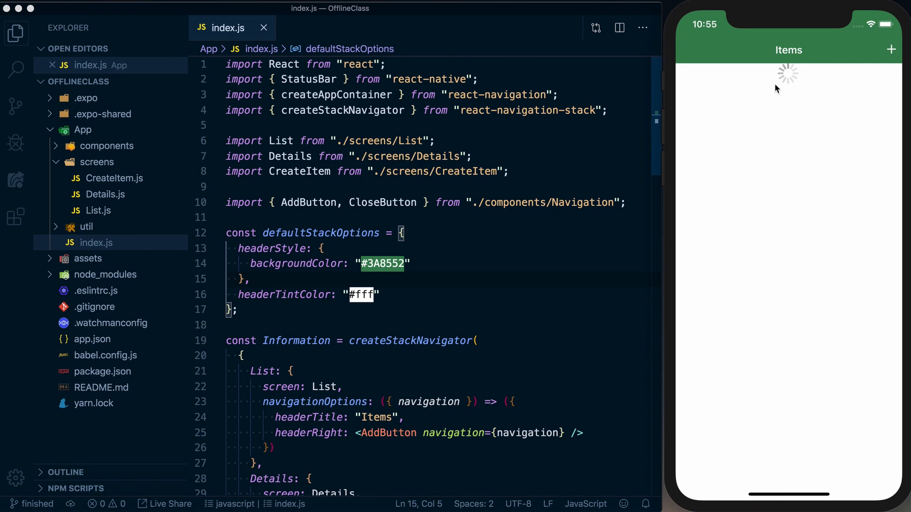
mouse_move(758, 104)
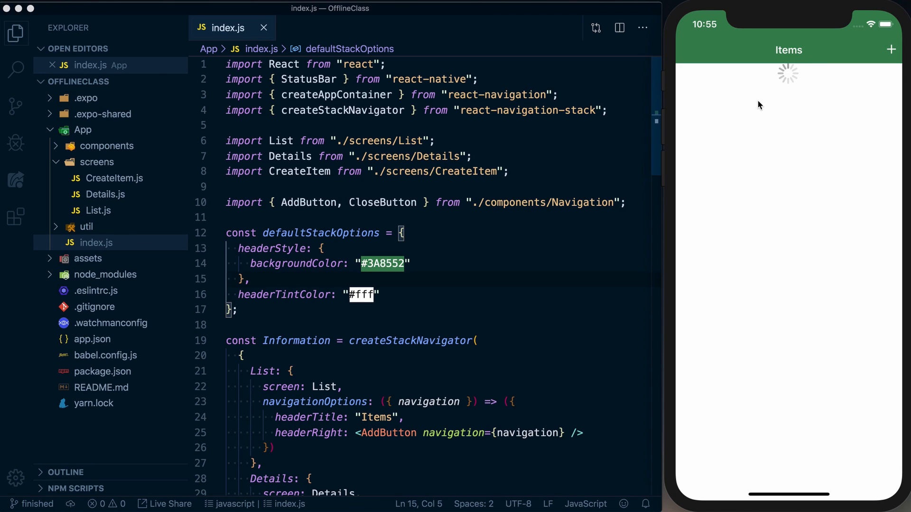
mouse_move(816, 102)
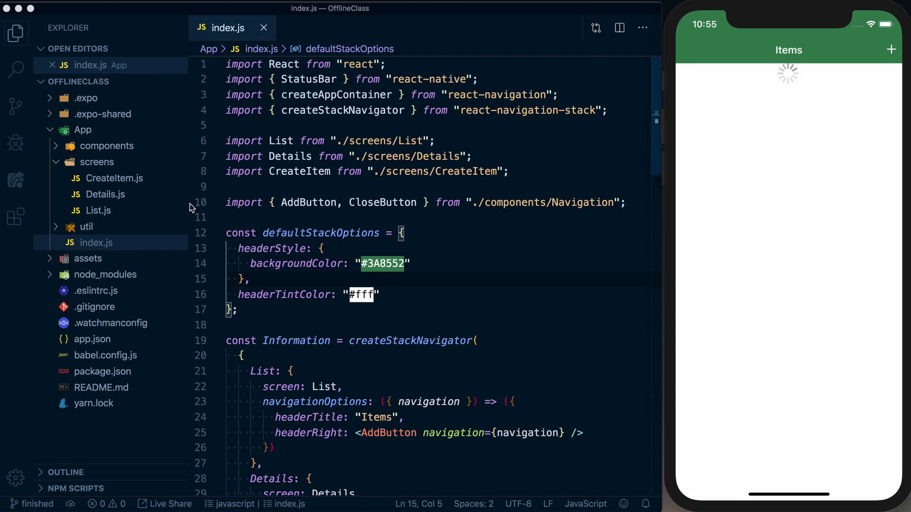
mouse_move(794, 124)
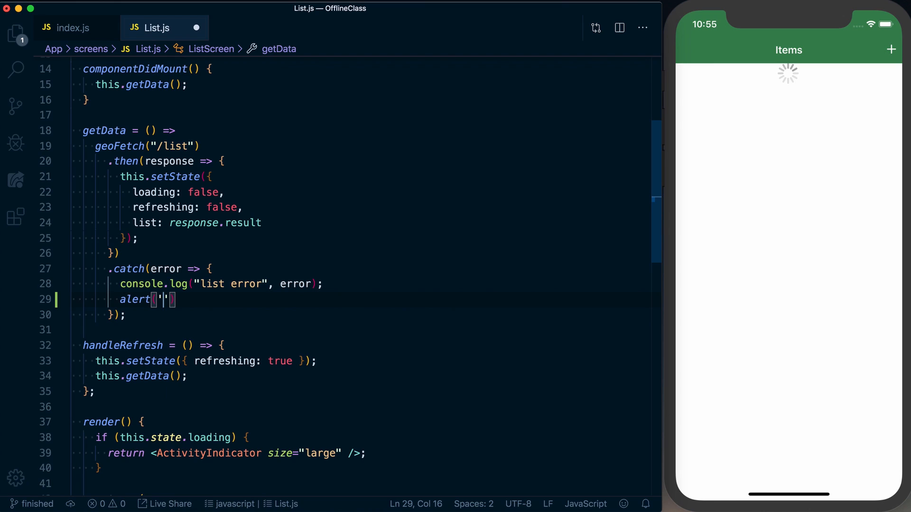
Add alert("Sorry, something went wrong.") to getData's catch block in List.js.
text(Sorry, something went wrong.")
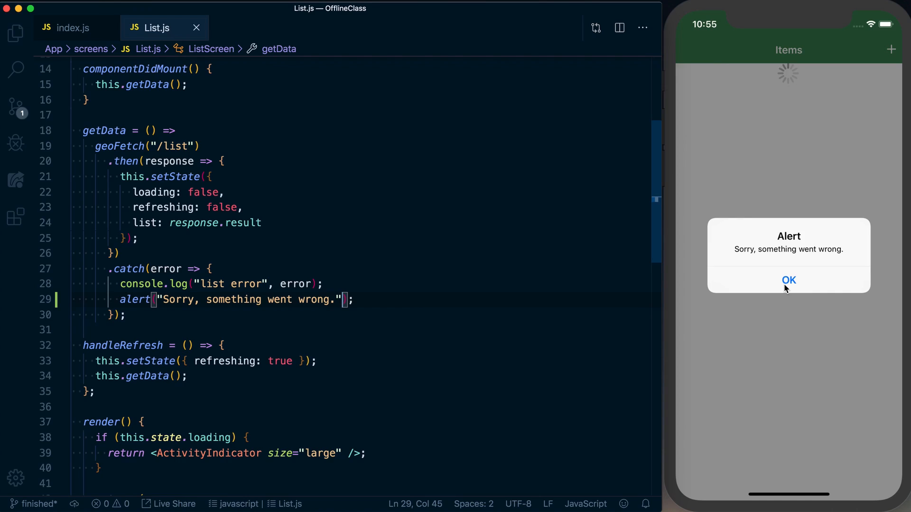
mouse_move(788, 292)
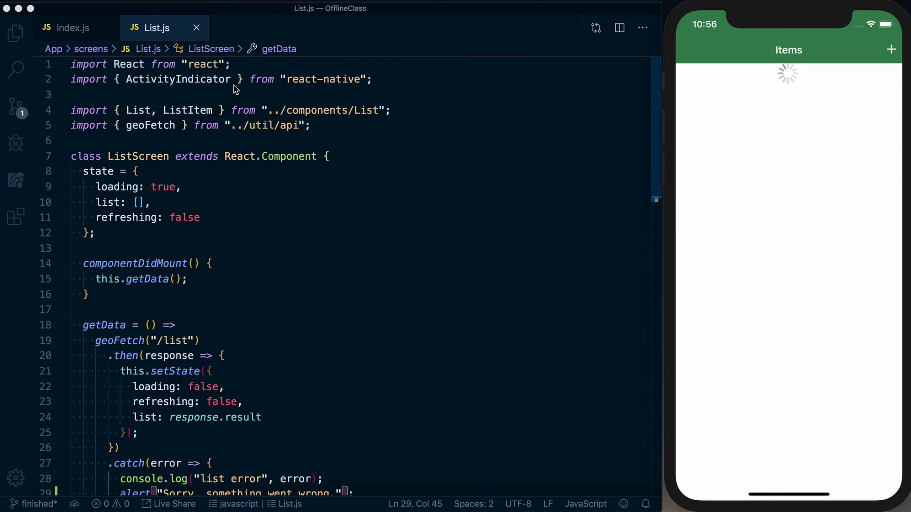
Replace alert with Alert.alert showing error.message and a Try Again button calling this.getData.
text(, Al)
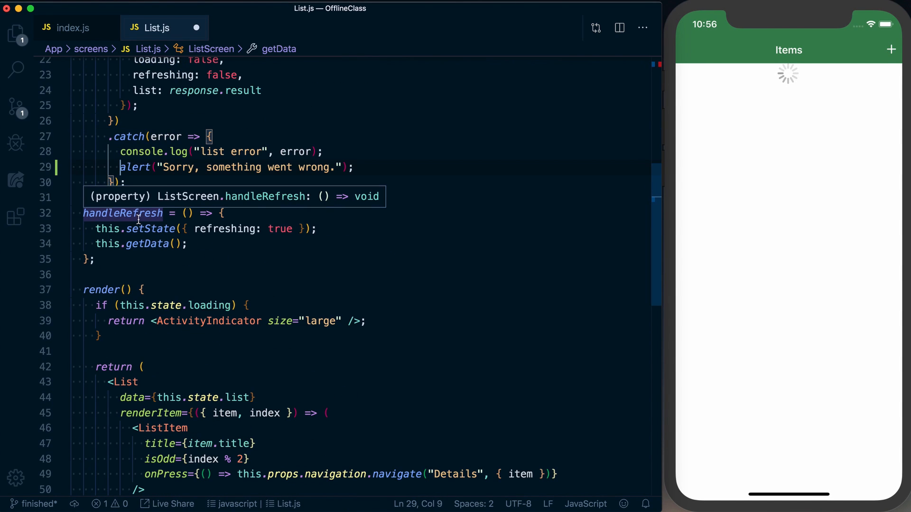
mouse_move(122, 182)
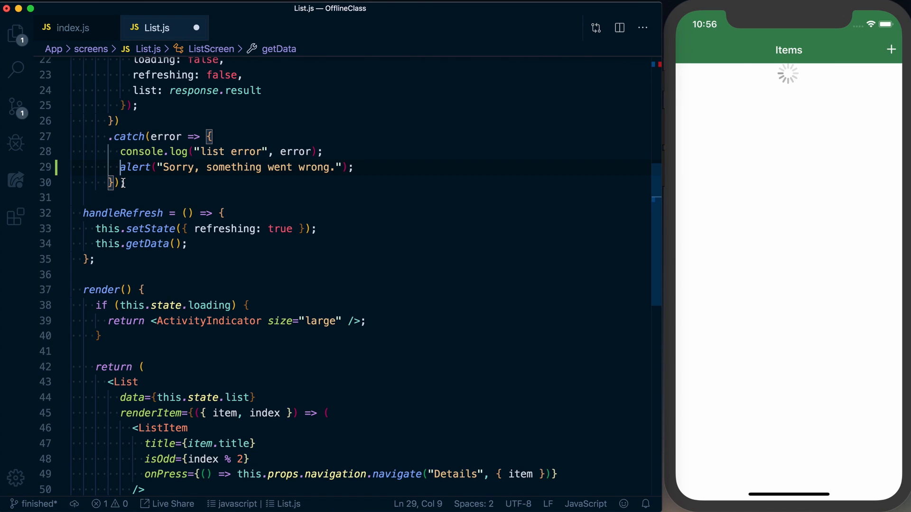
text(Alert.)
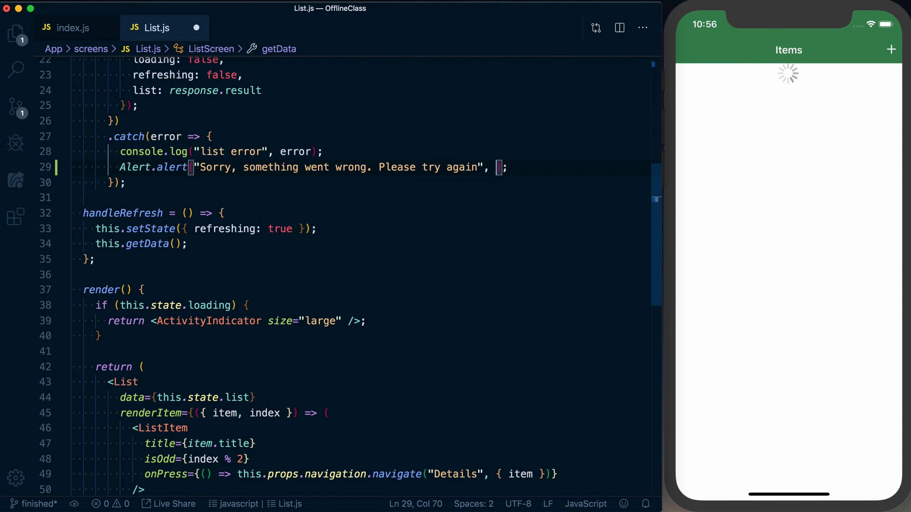
text(error.messag)
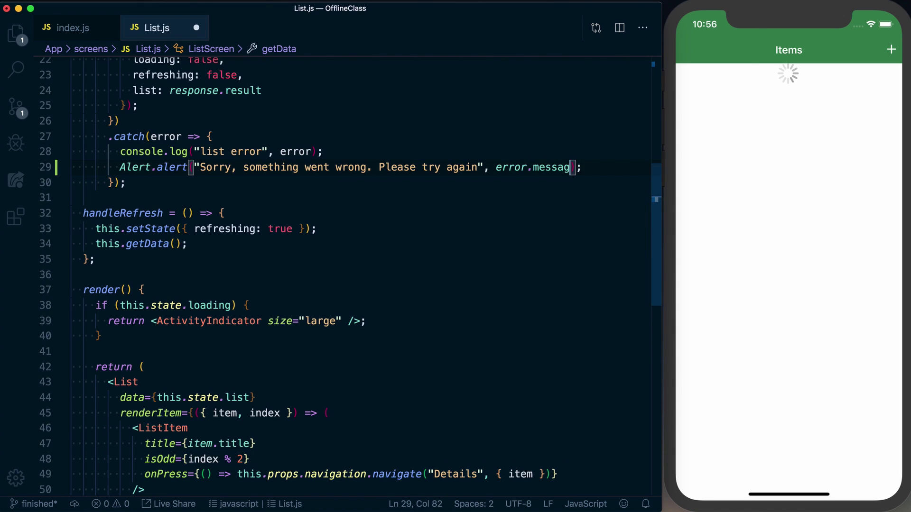
text(e, [)
text(text: "Tra)
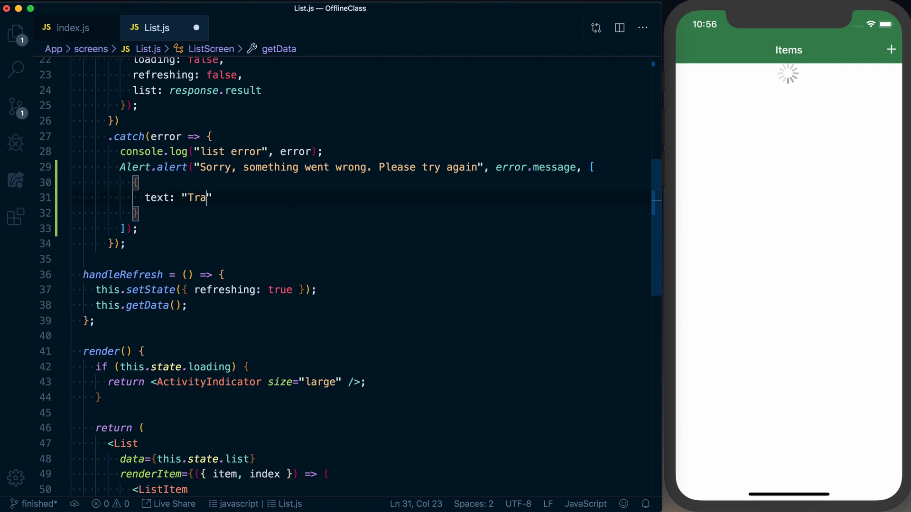
text(y Again",)
text(onPress)
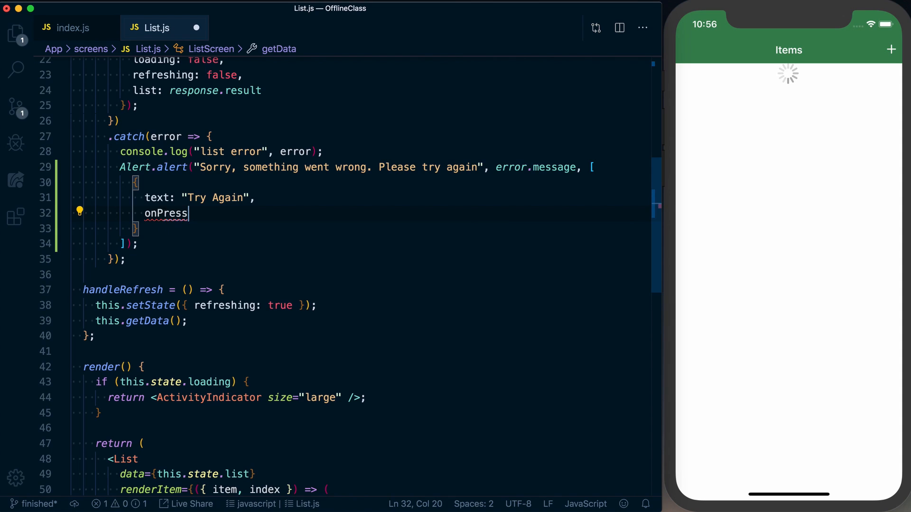
text(:)
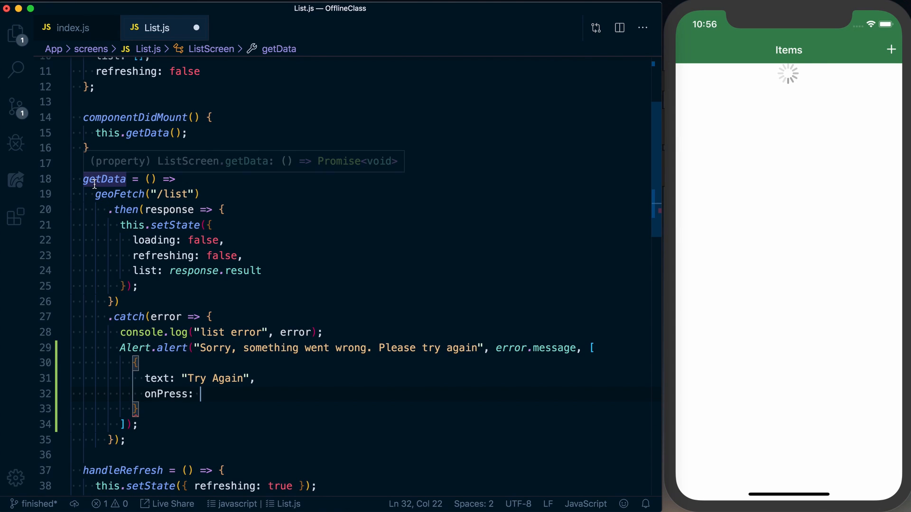
text(this.g)
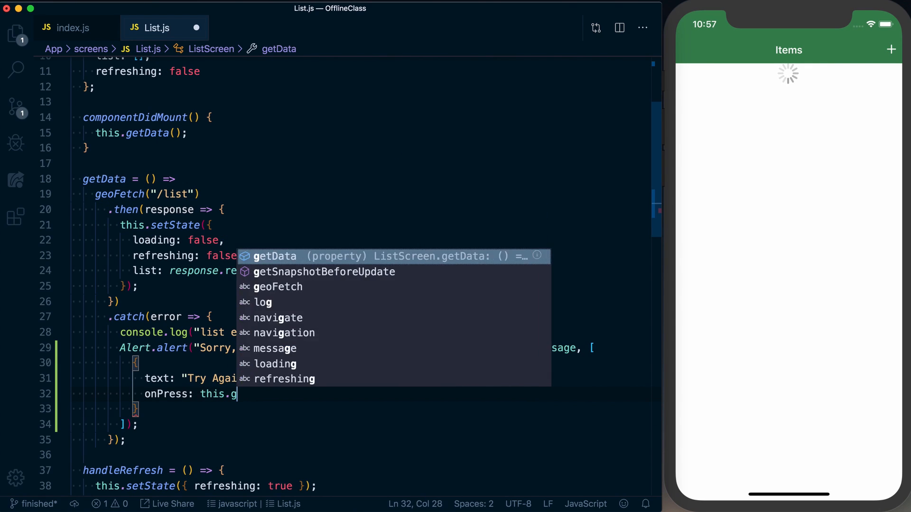
key(Tab)
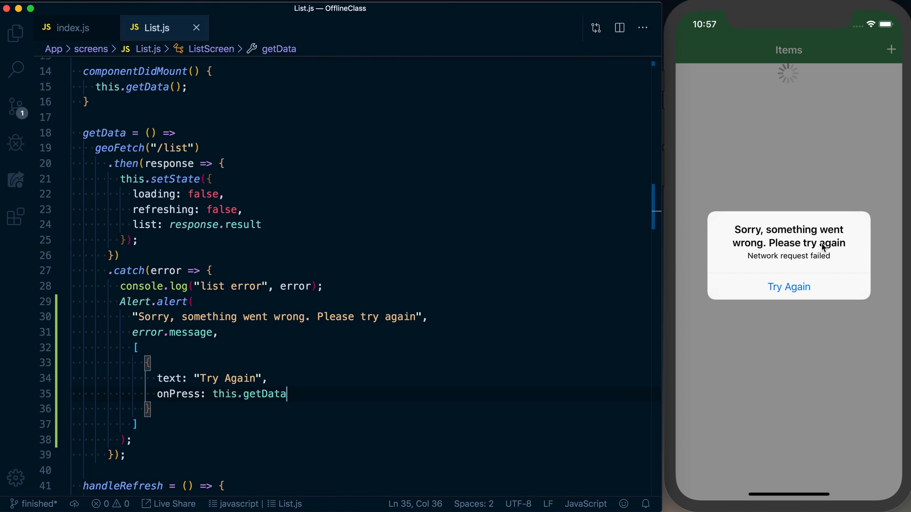
mouse_move(801, 288)
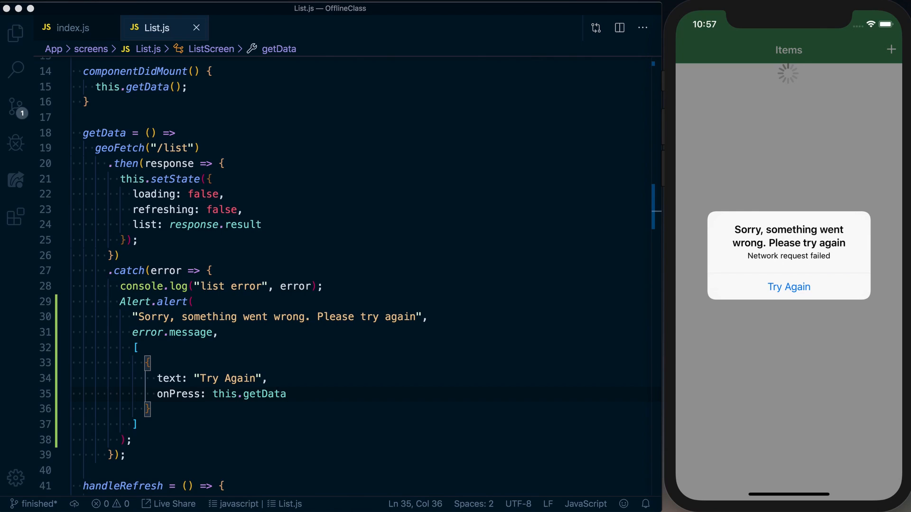
mouse_move(794, 328)
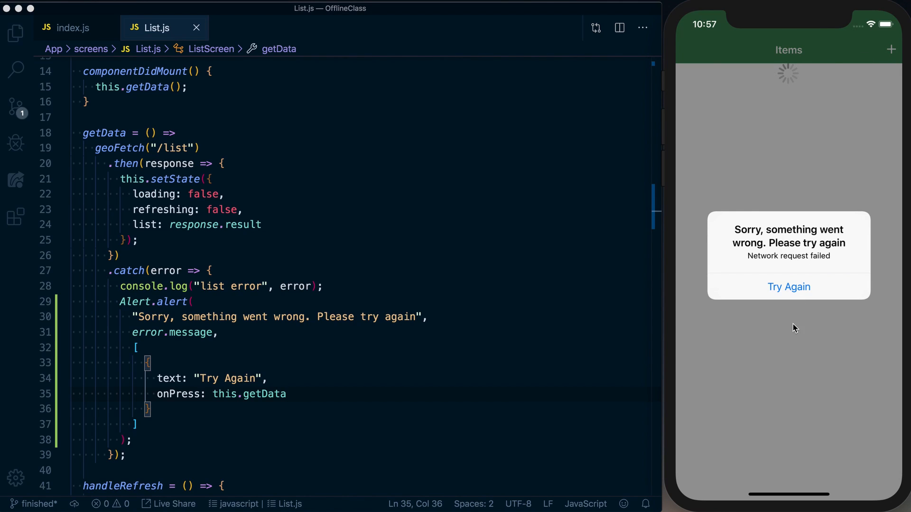
Retry from the simulator's error alert so the list loads four items, then open Details.js.
click(789, 287)
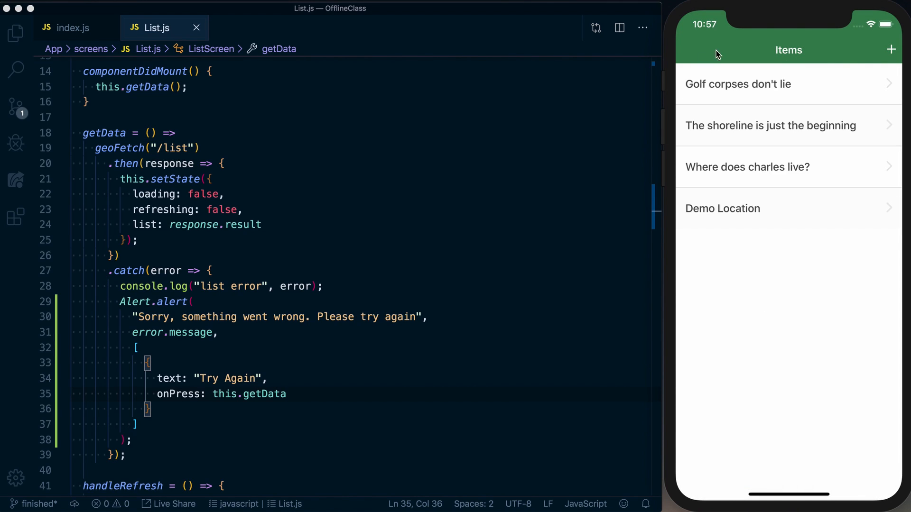
mouse_move(781, 165)
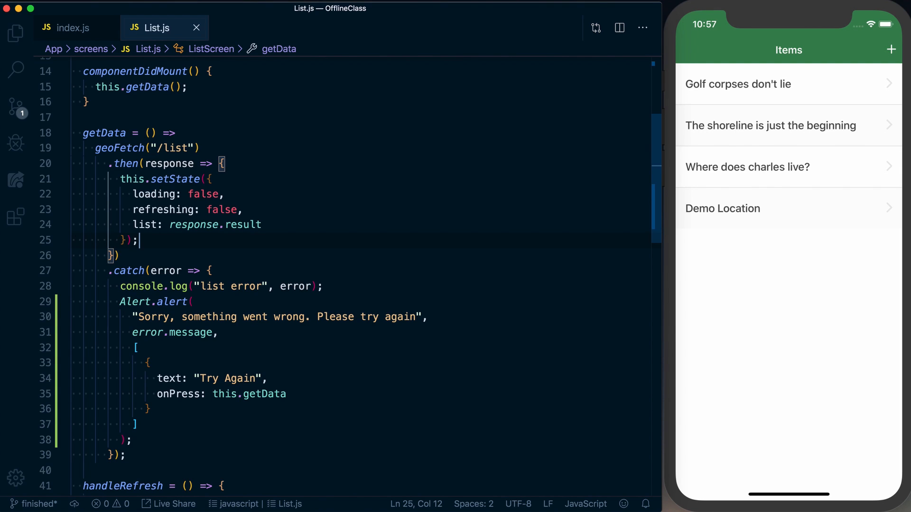
click(16, 33)
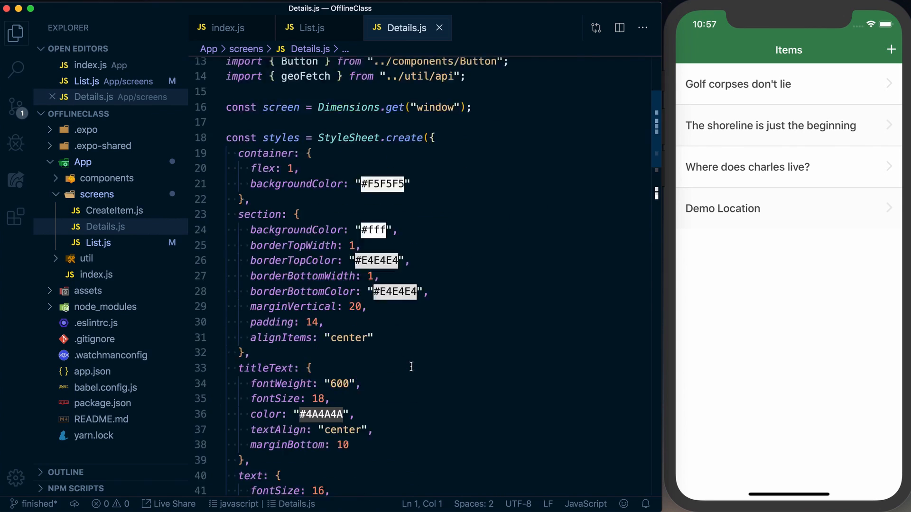
scroll(down, 3)
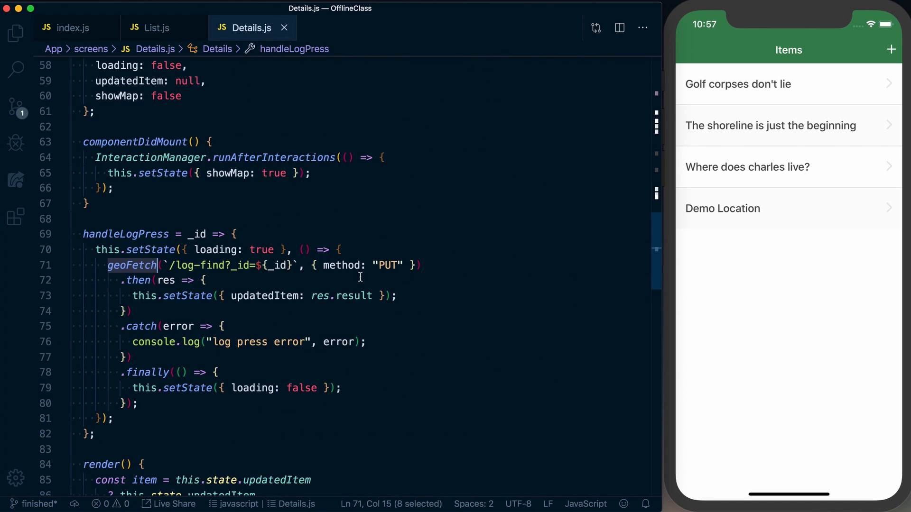
mouse_move(210, 268)
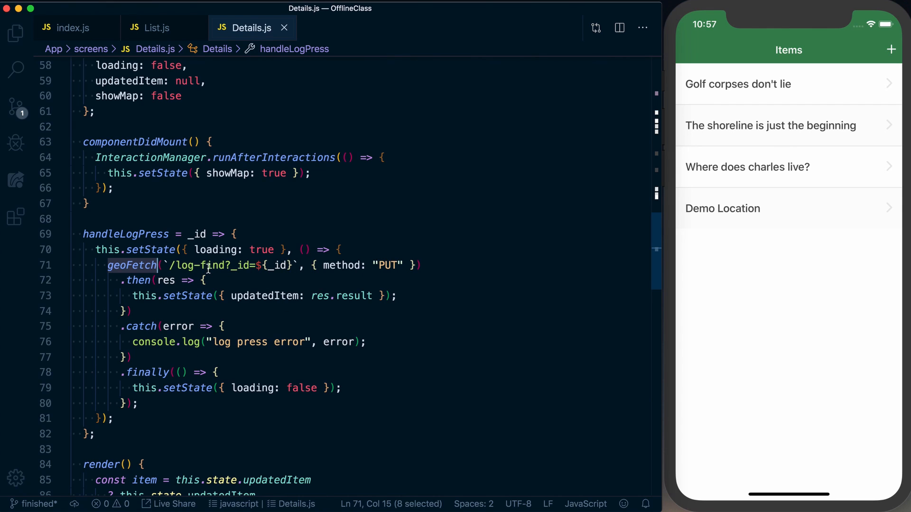
scroll(down, 3)
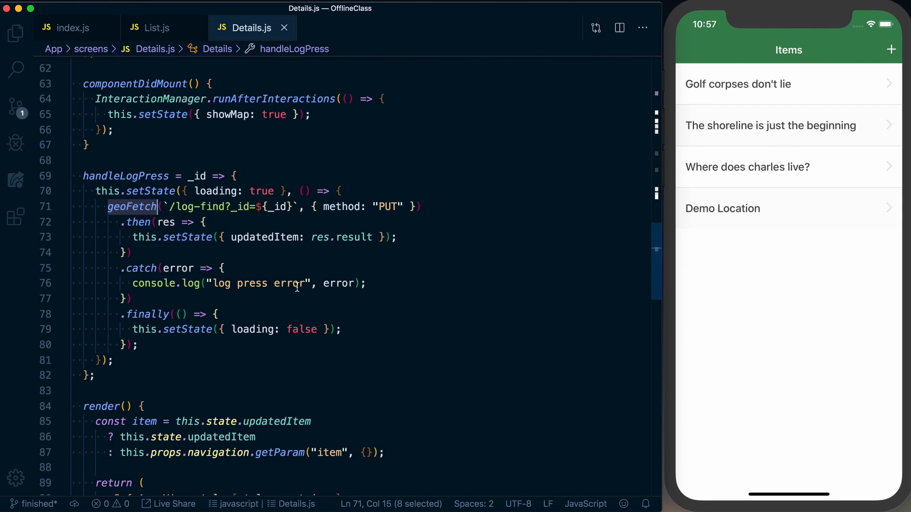
click(407, 282)
text(A)
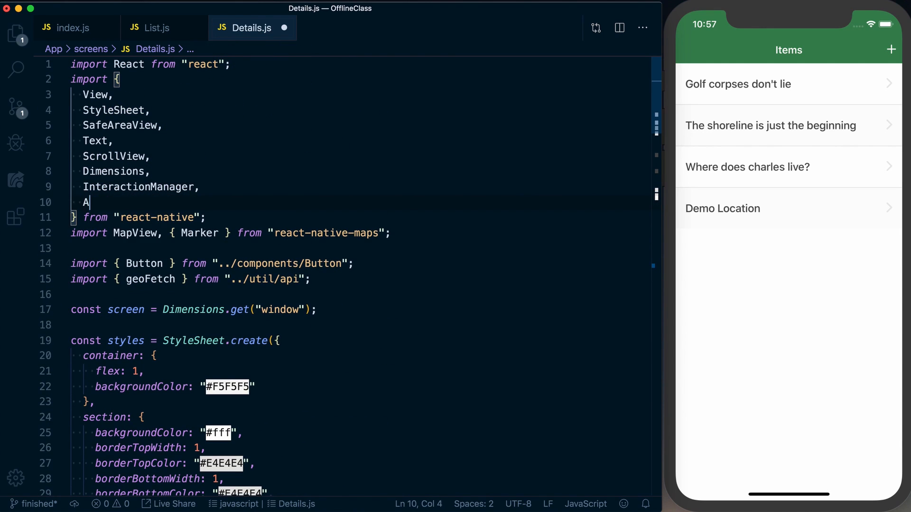
Add Alert.alert("Sorry, something went wrong.", error.message) to the Details log-press catch block.
scroll(down, 3)
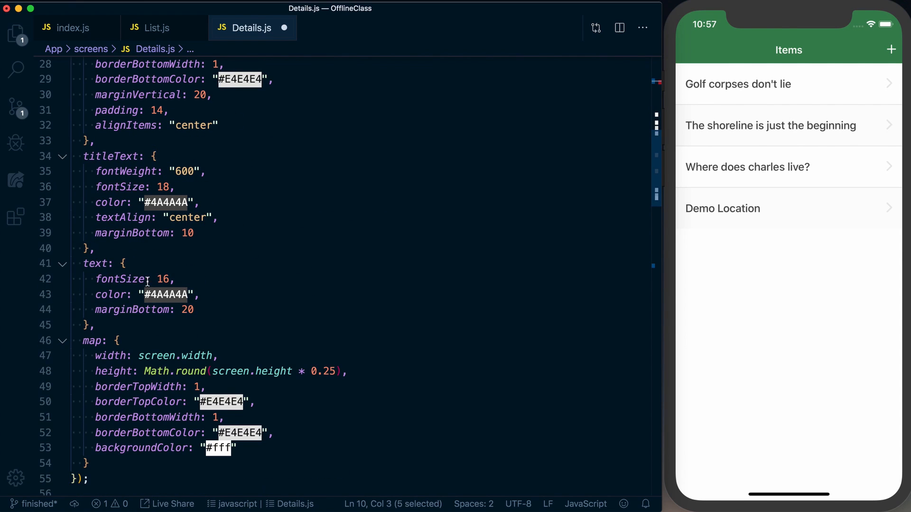
scroll(down, 3)
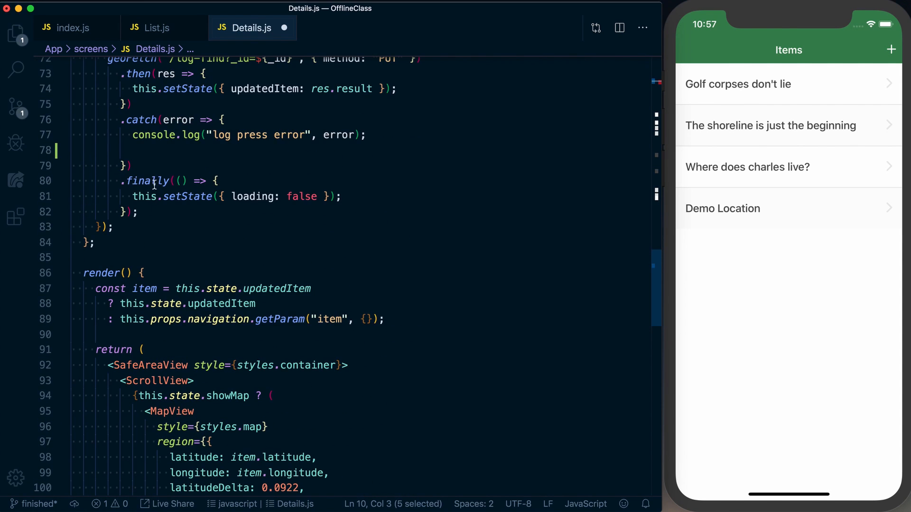
text(Alert.alert())
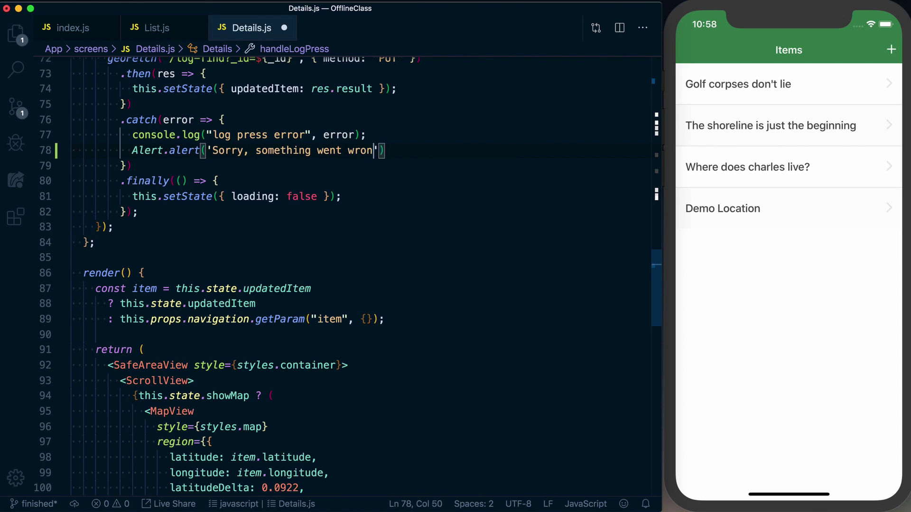
text(g.)
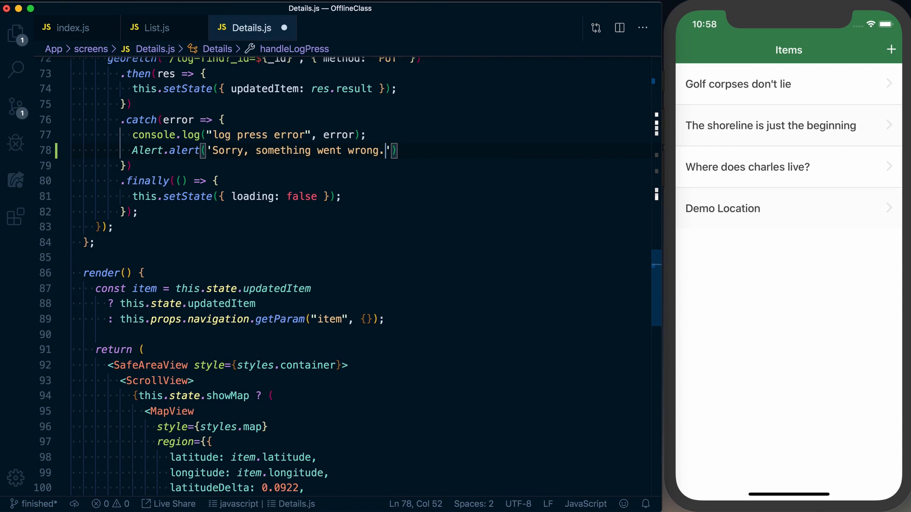
text(, error.message)
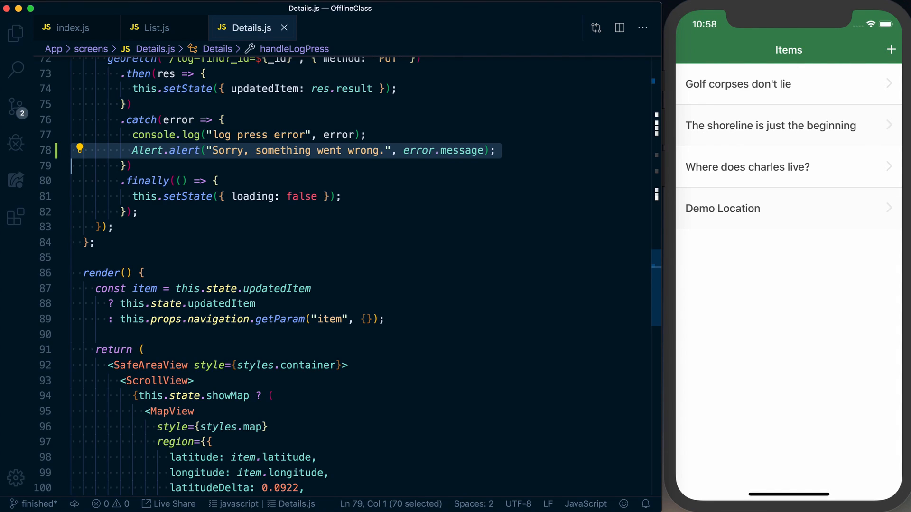
mouse_move(721, 506)
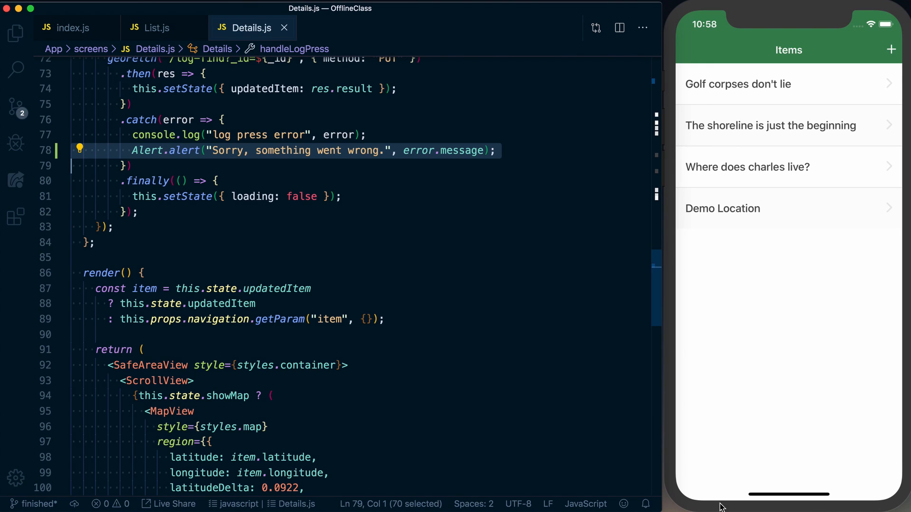
mouse_move(301, 144)
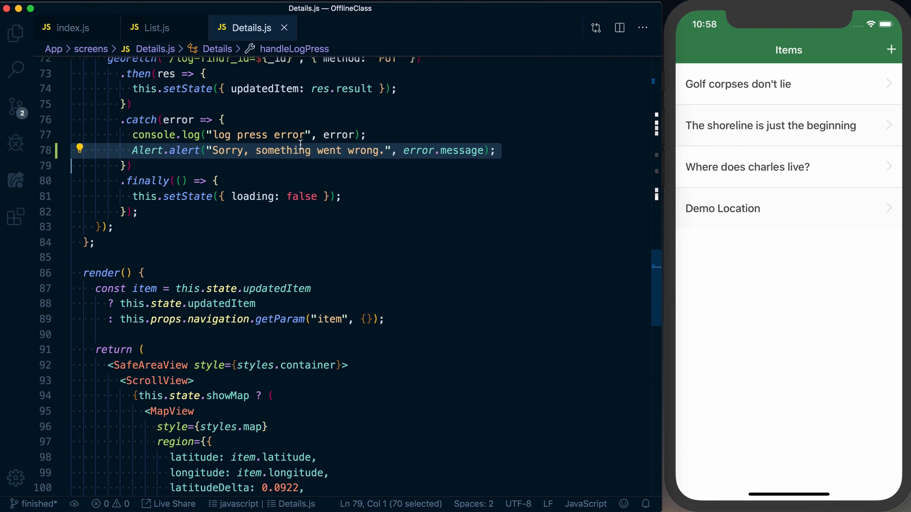
click(348, 27)
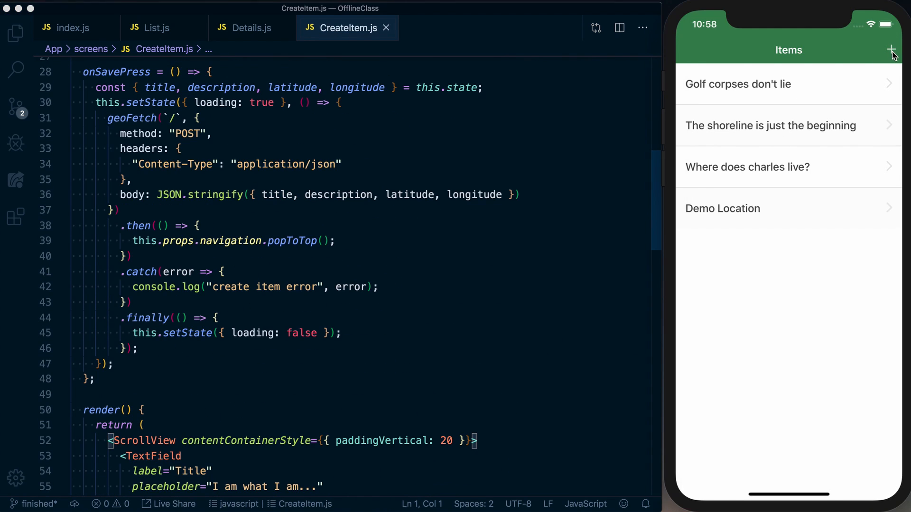
mouse_move(376, 216)
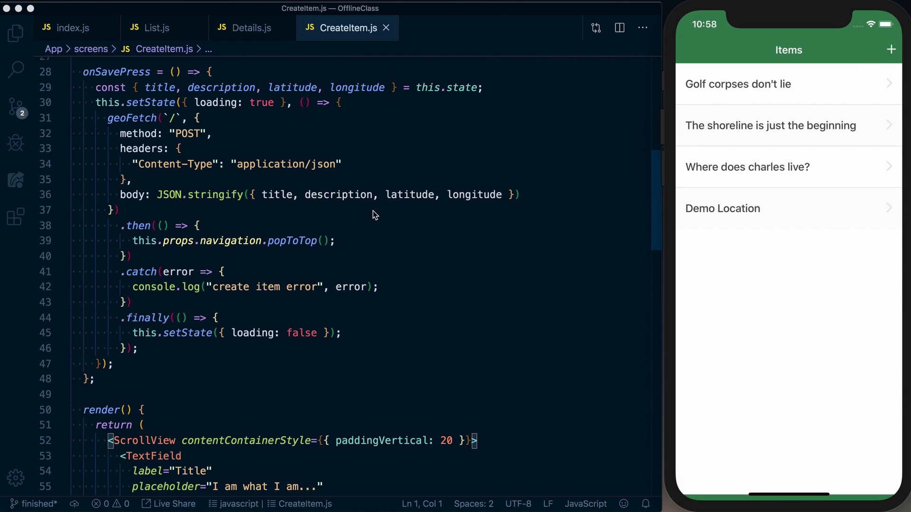
Add the same Alert.alert call to onSavePress's catch and import Alert in CreateItem.js.
text(Alert.alert("Sorry, something went wrong.", error.message);)
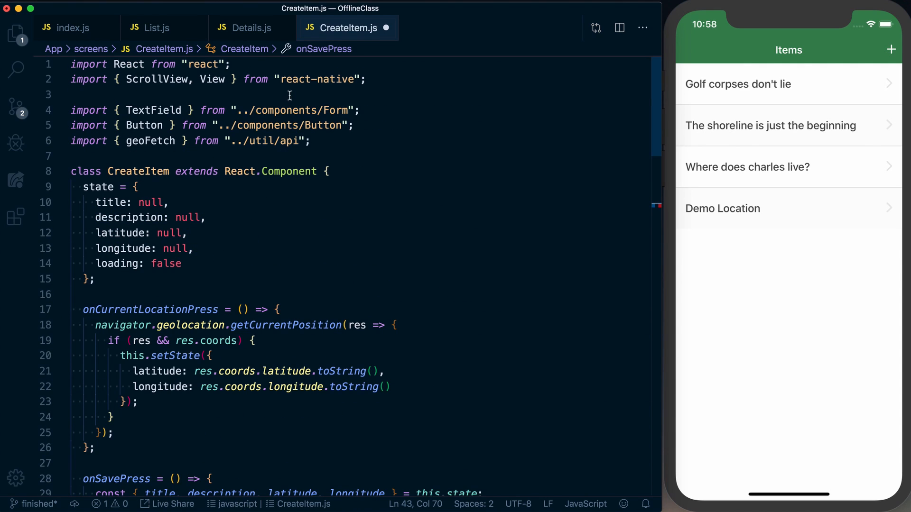
text(Alert)
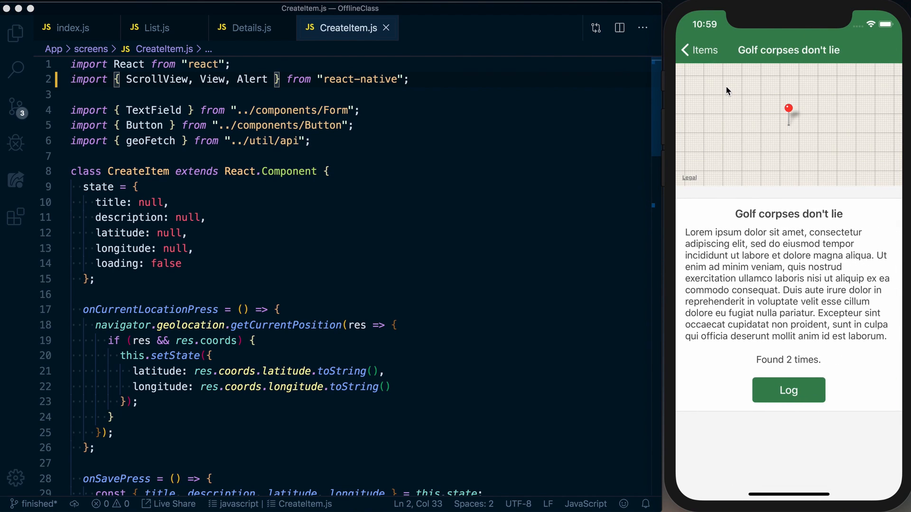
Log a find on Golf corpses don't lie, dismiss the error alert, and return to Items.
click(251, 28)
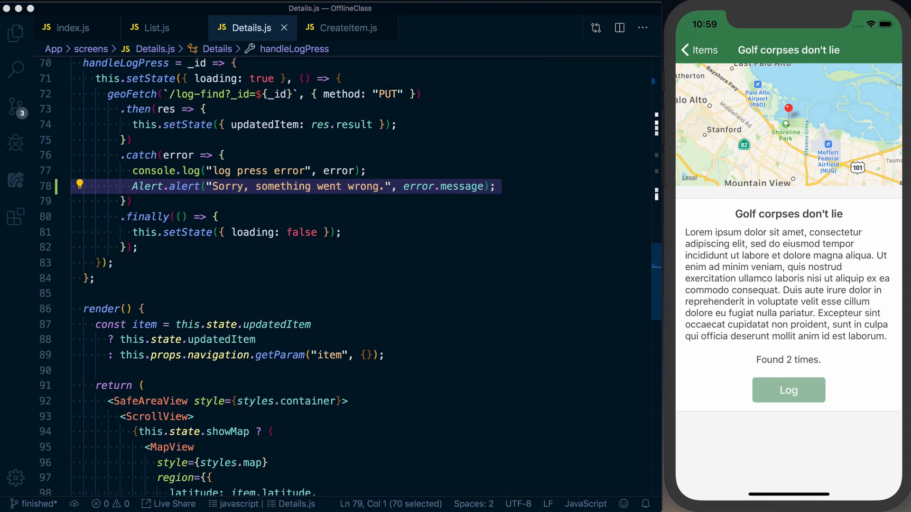
click(788, 390)
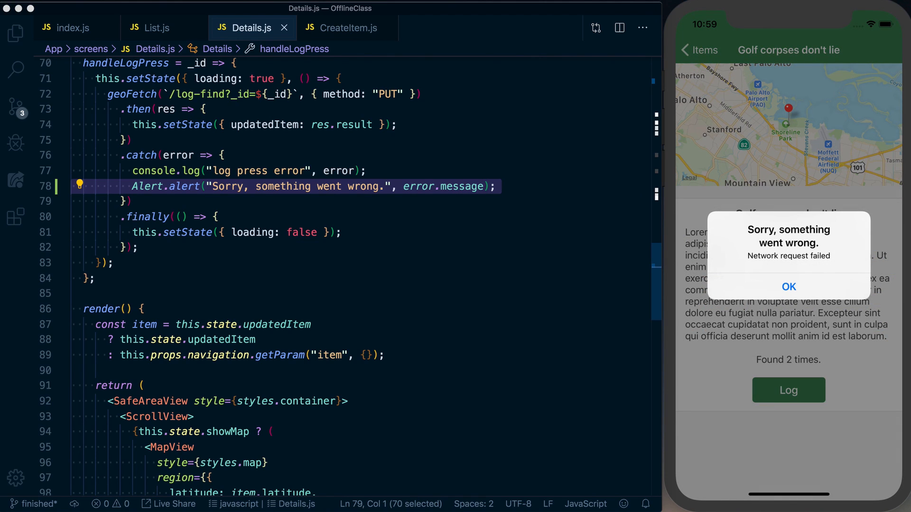
mouse_move(817, 238)
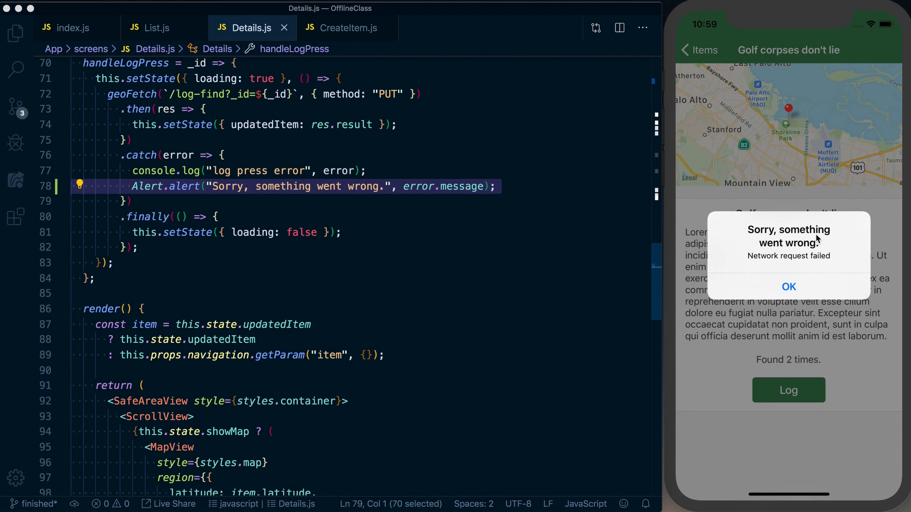
click(789, 287)
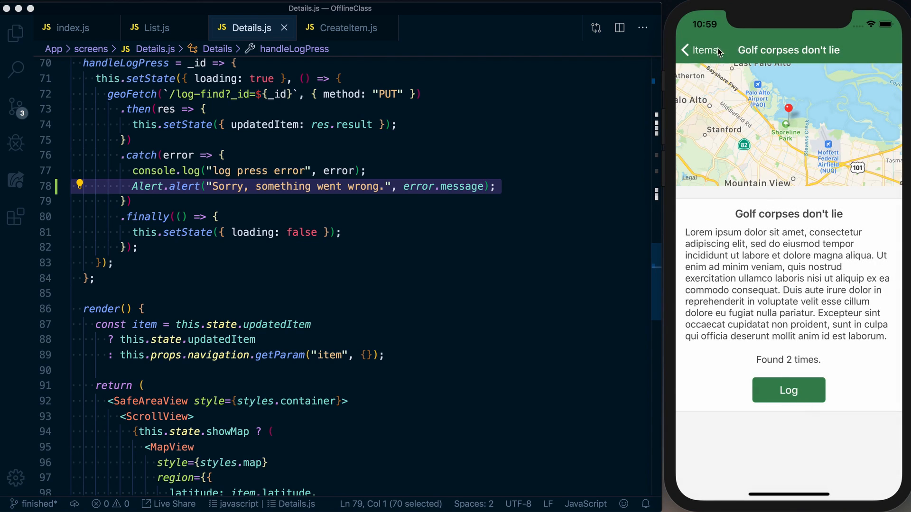
click(697, 50)
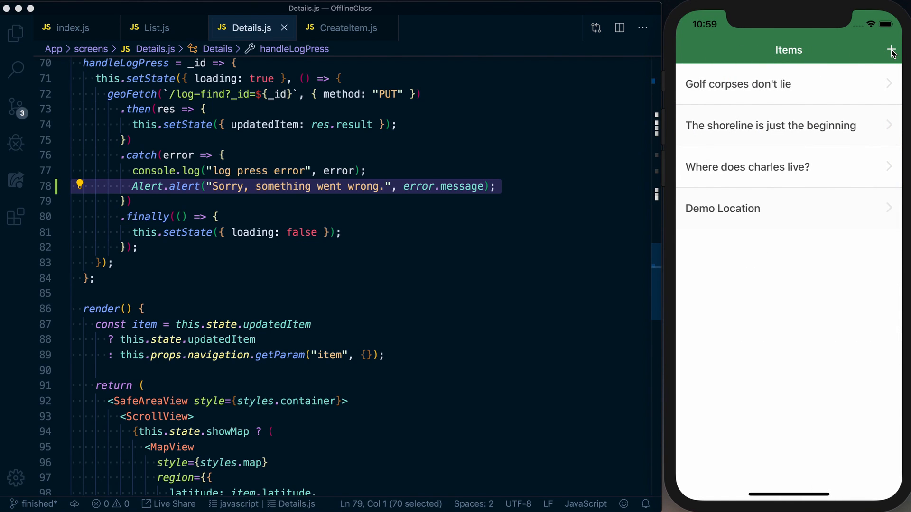
Save a new item using the current location, then dismiss the resulting error alert.
click(891, 48)
text(Asdf)
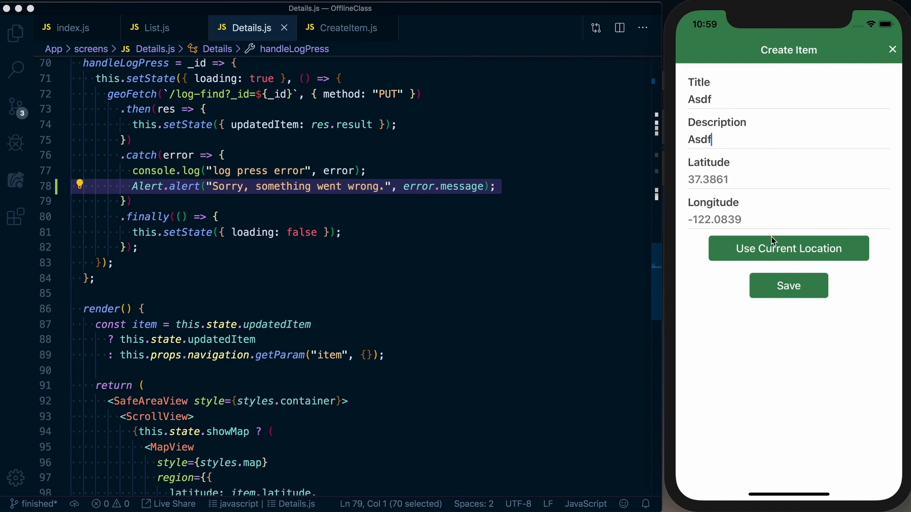
click(788, 249)
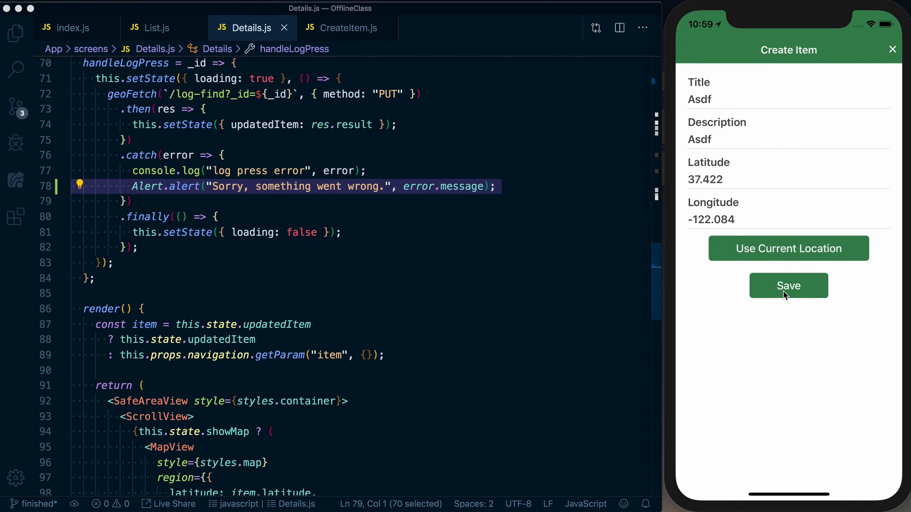
click(788, 286)
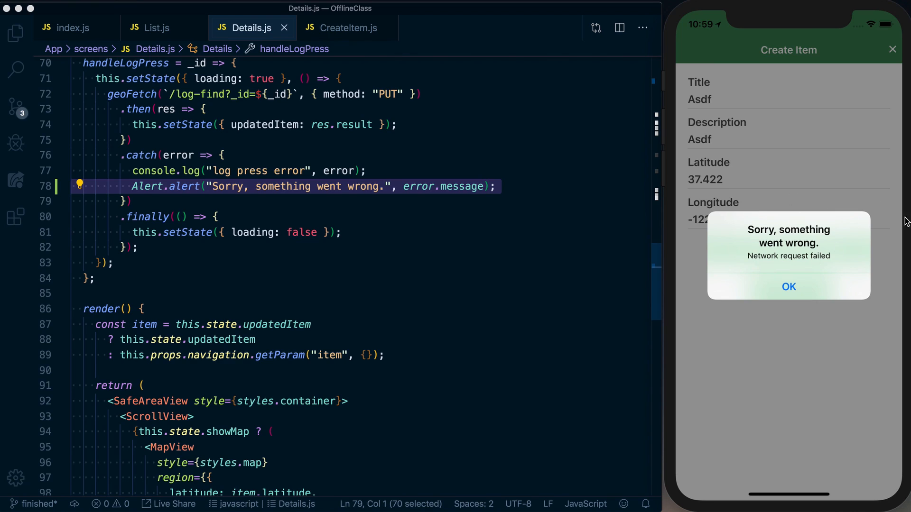
click(789, 287)
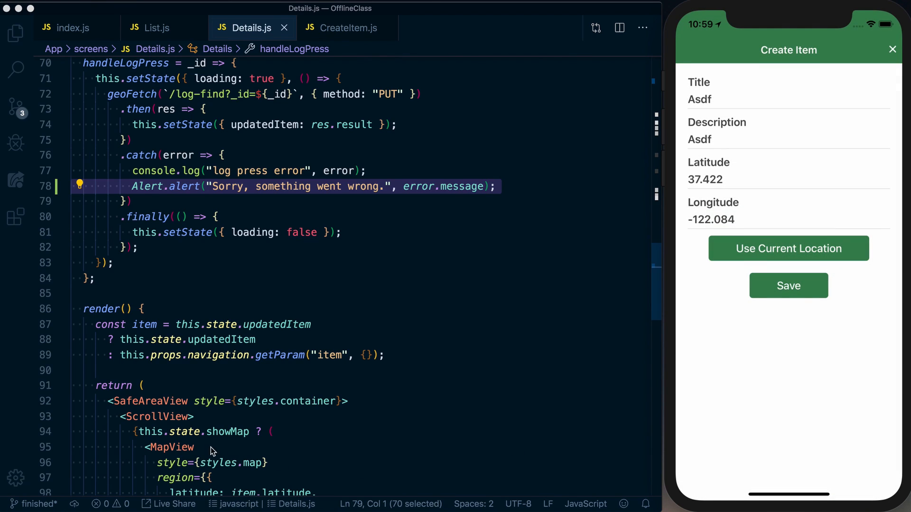
mouse_move(200, 445)
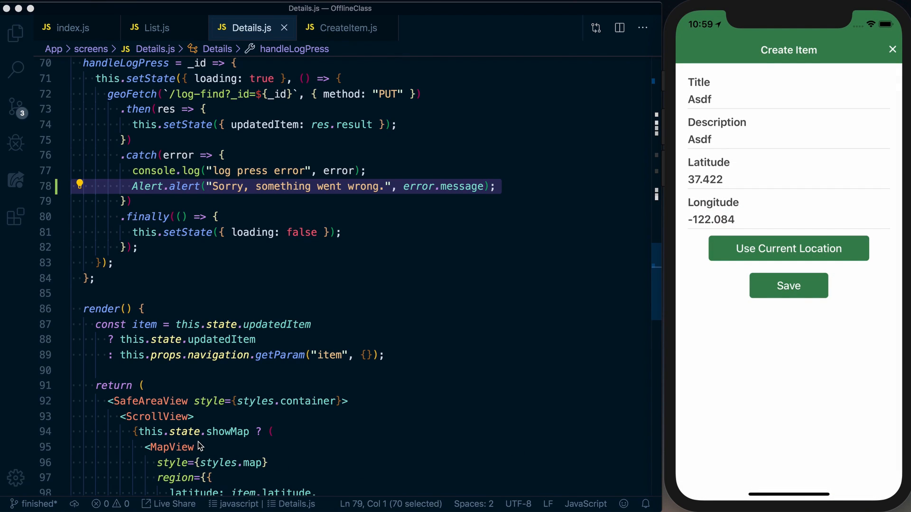